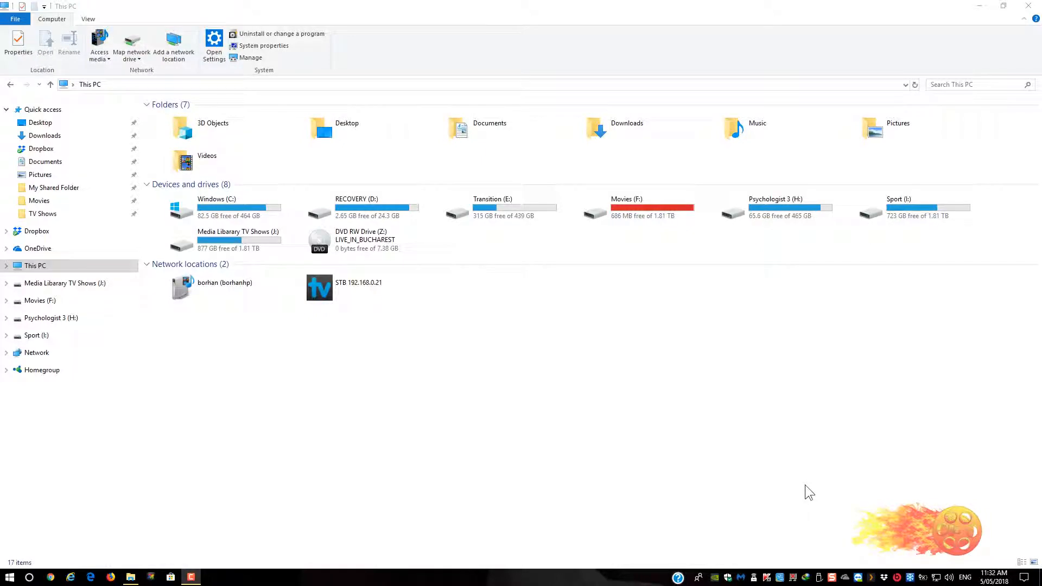
mouse_move(592, 432)
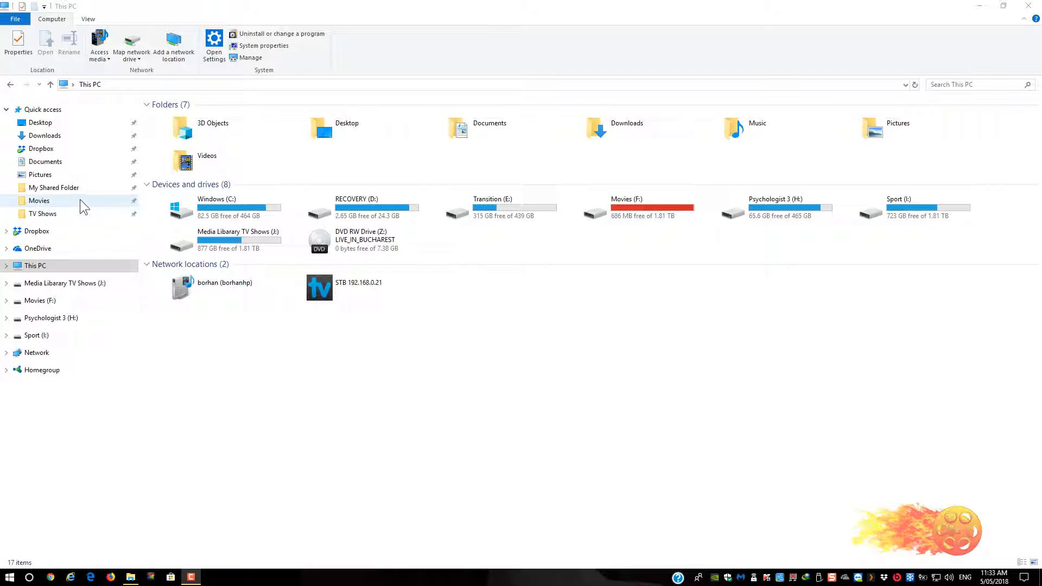
Step: Unpin My Shared Folder, Movies and TV Shows from Quick access
right_click(54, 187)
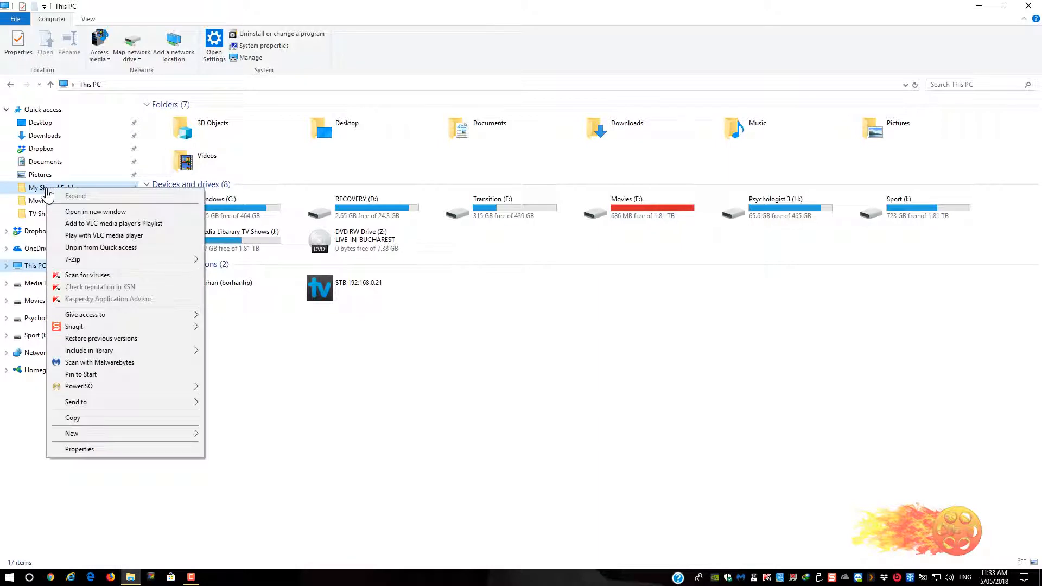
mouse_move(101, 251)
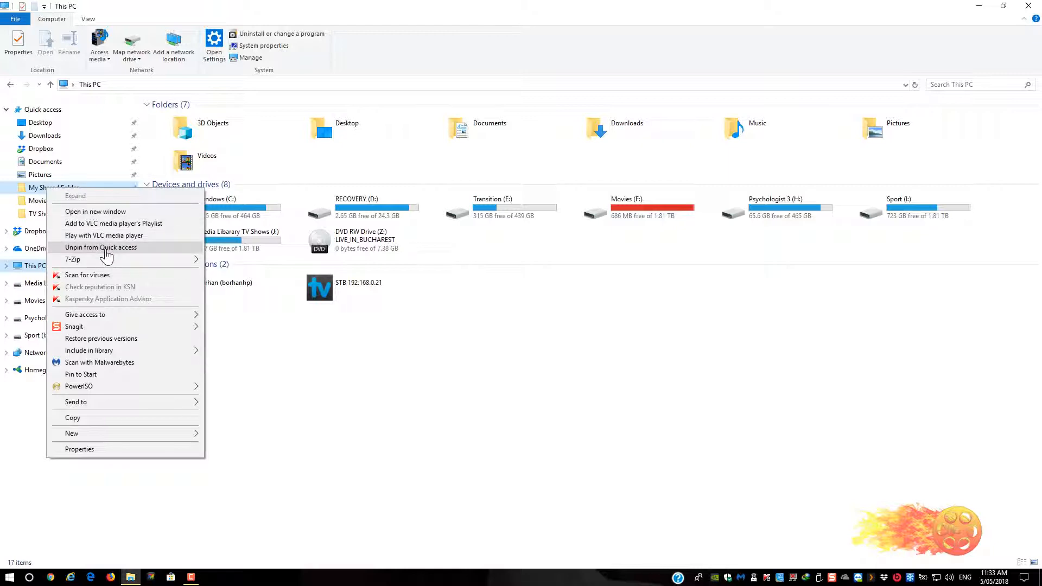
left_click(101, 247)
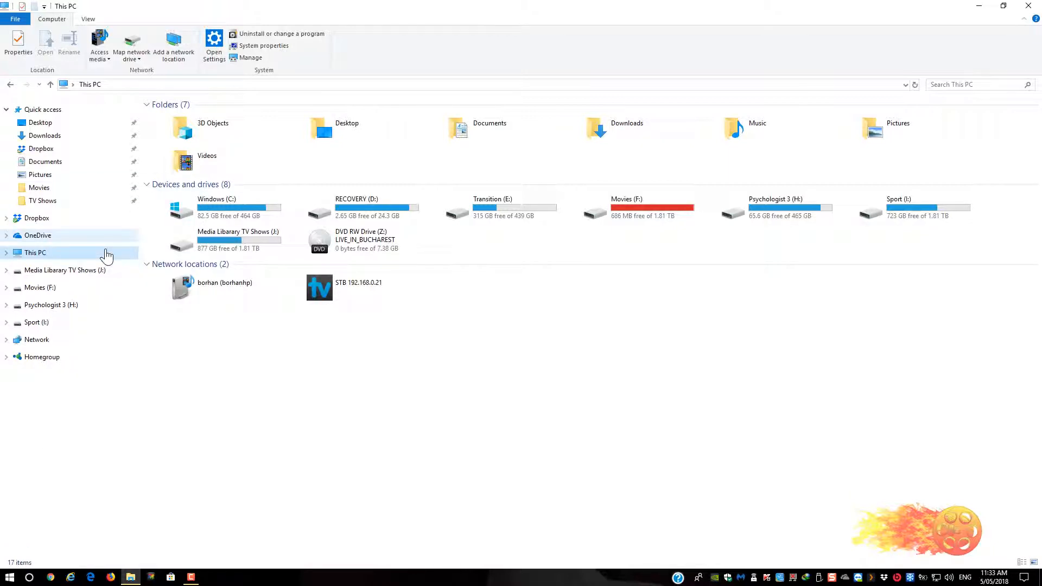
mouse_move(38, 191)
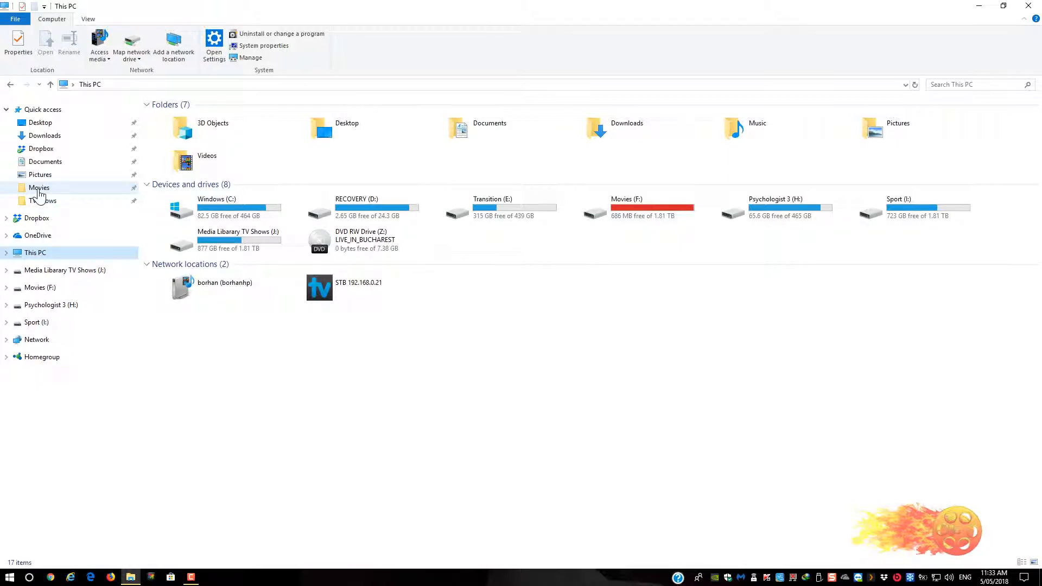
right_click(38, 188)
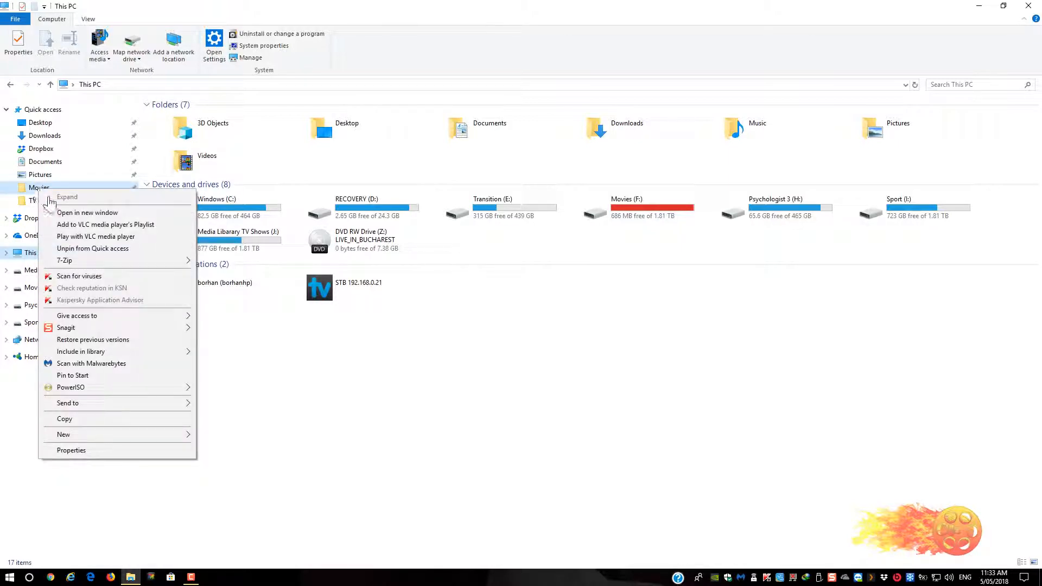
mouse_move(92, 248)
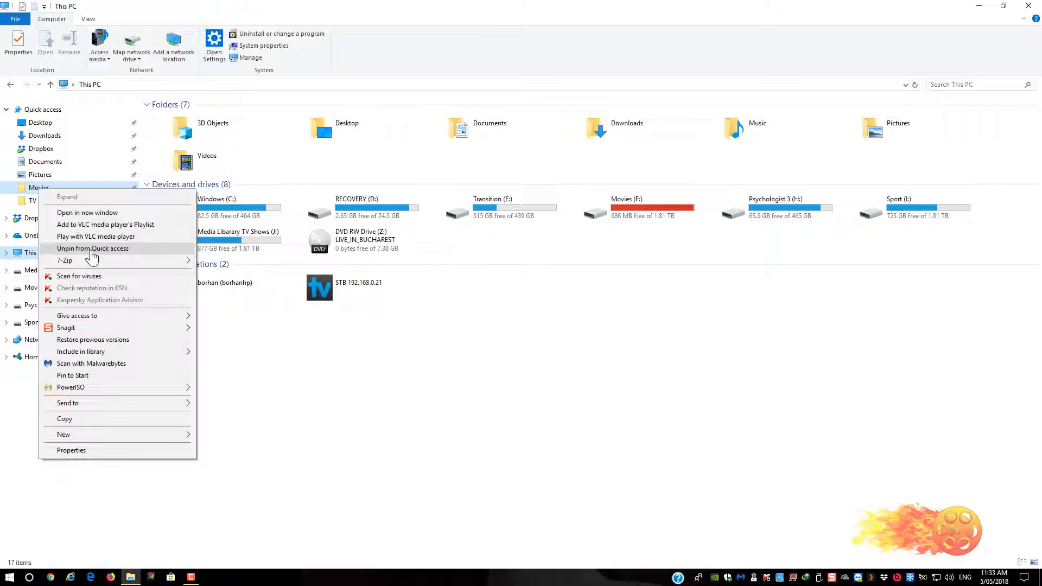
left_click(93, 248)
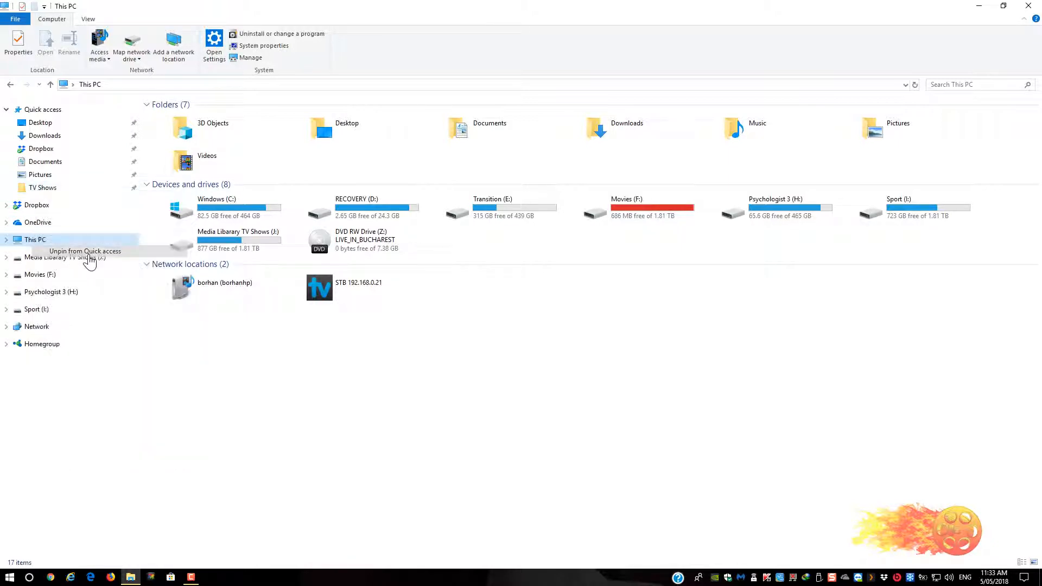
left_click(84, 251)
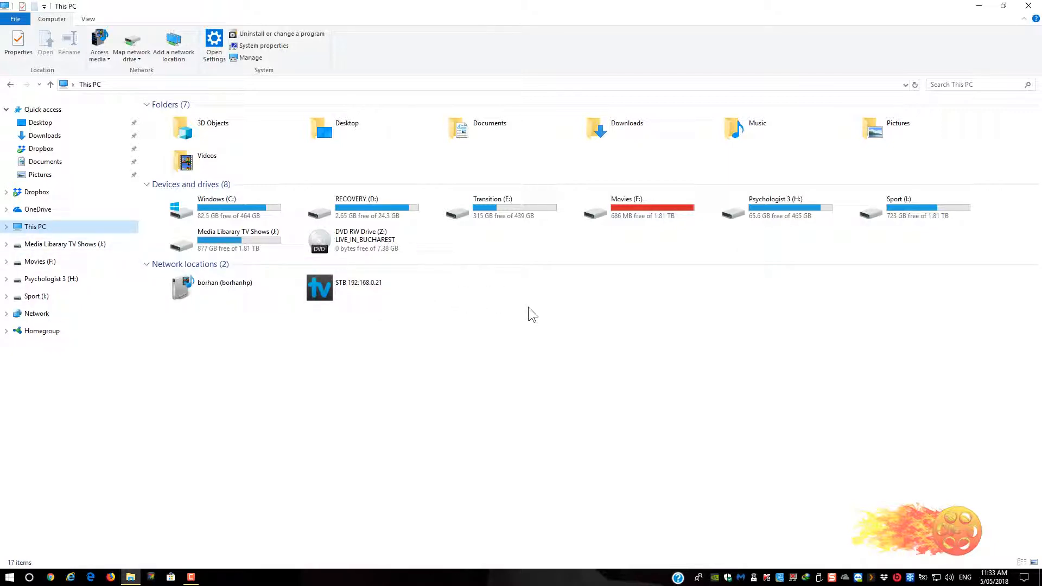
mouse_move(508, 231)
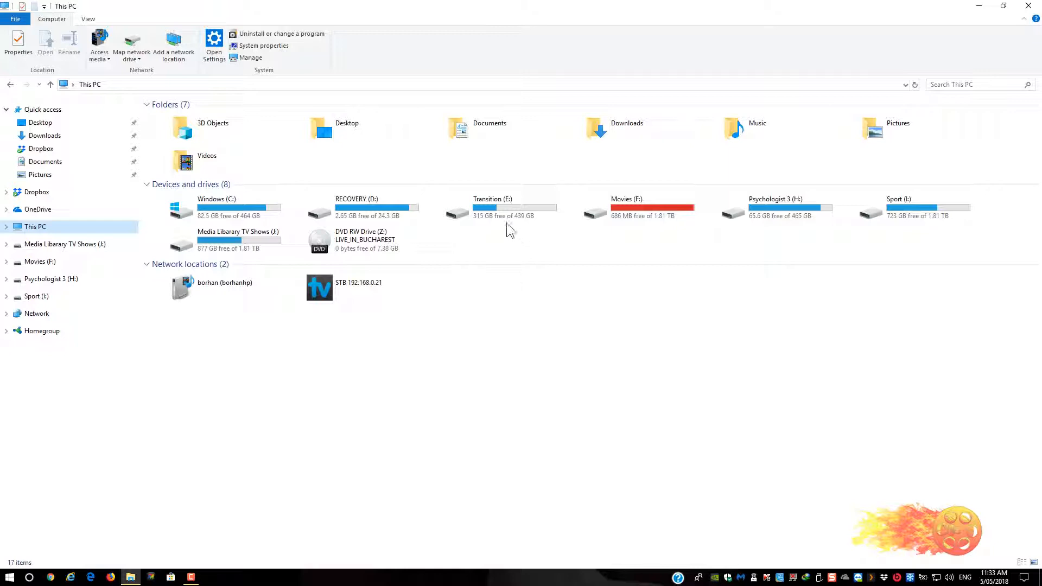
Step: Pin My Shared Folder from the Transition (E:) drive to Quick access
double_click(491, 209)
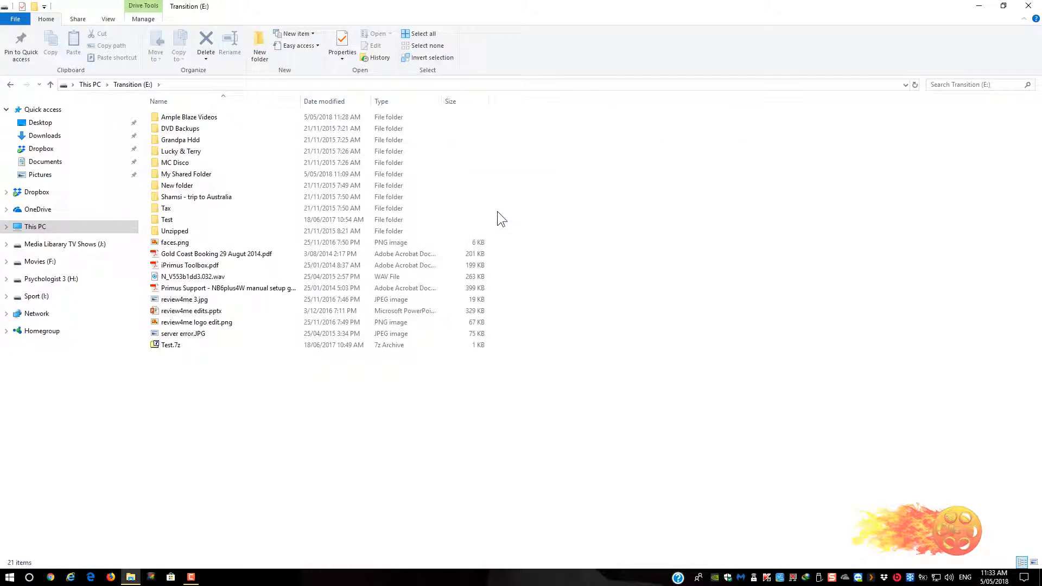
left_click(186, 174)
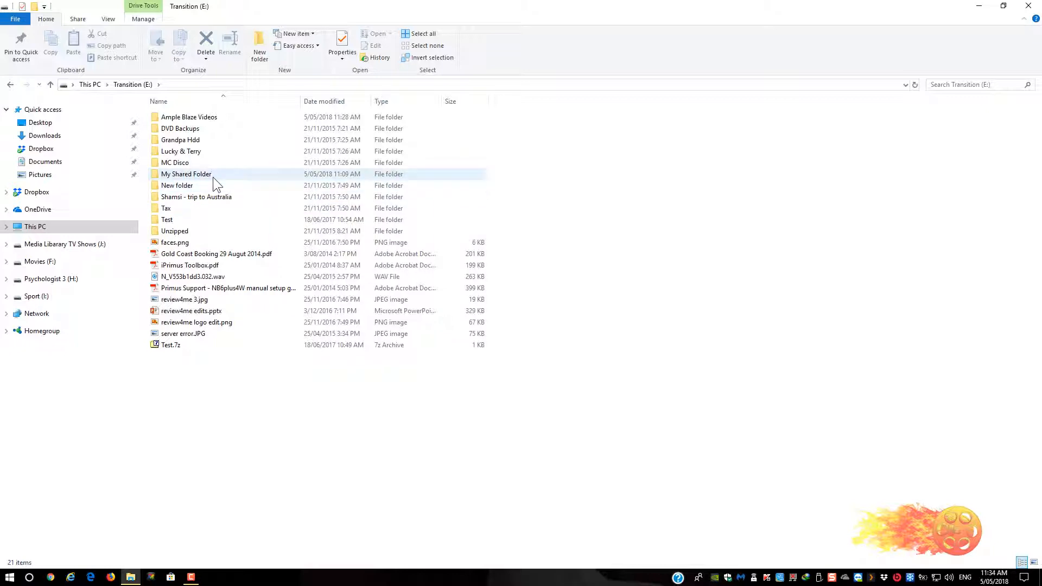
left_click(187, 174)
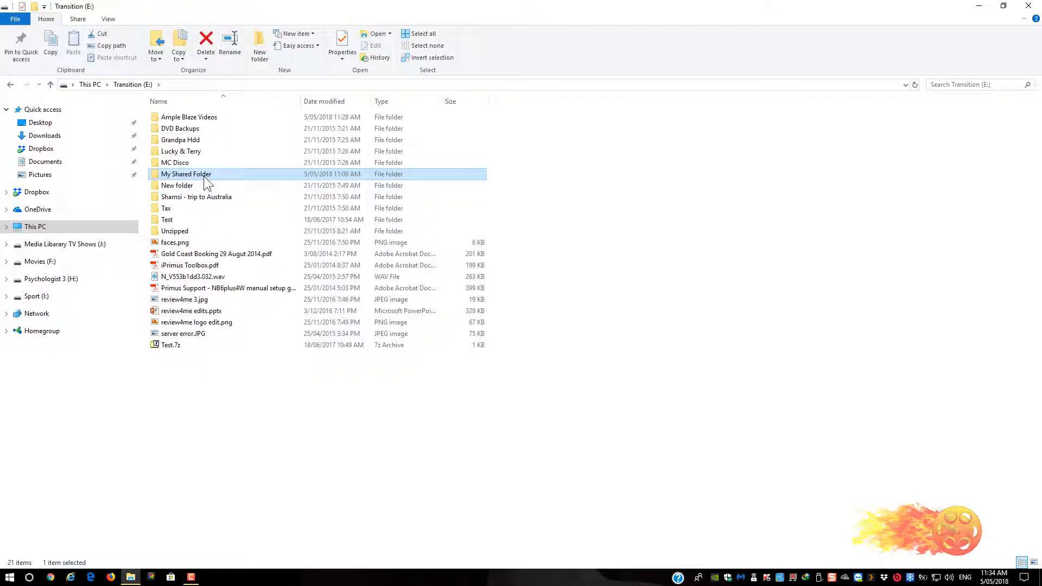
right_click(186, 174)
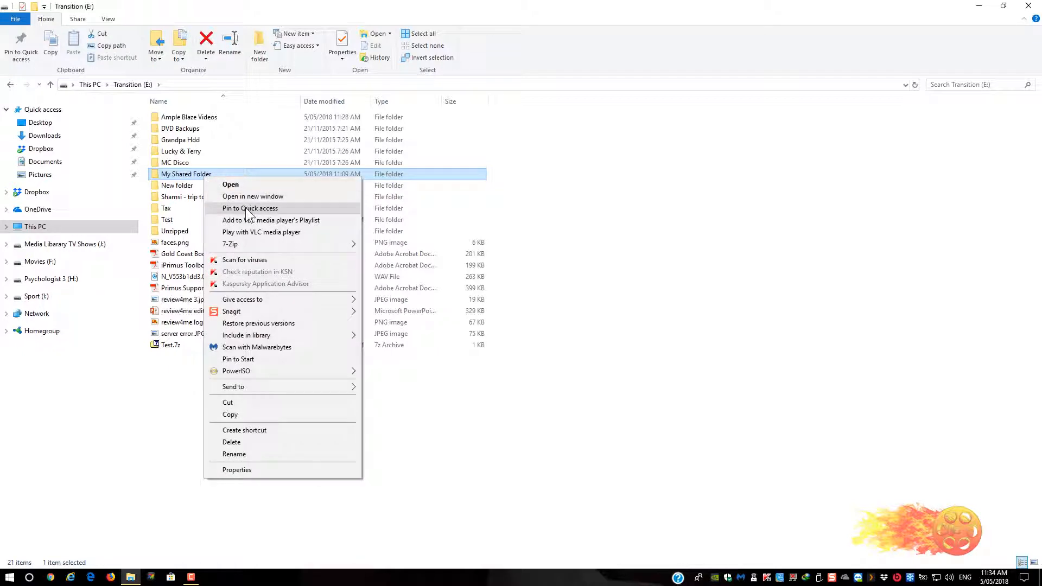
left_click(250, 208)
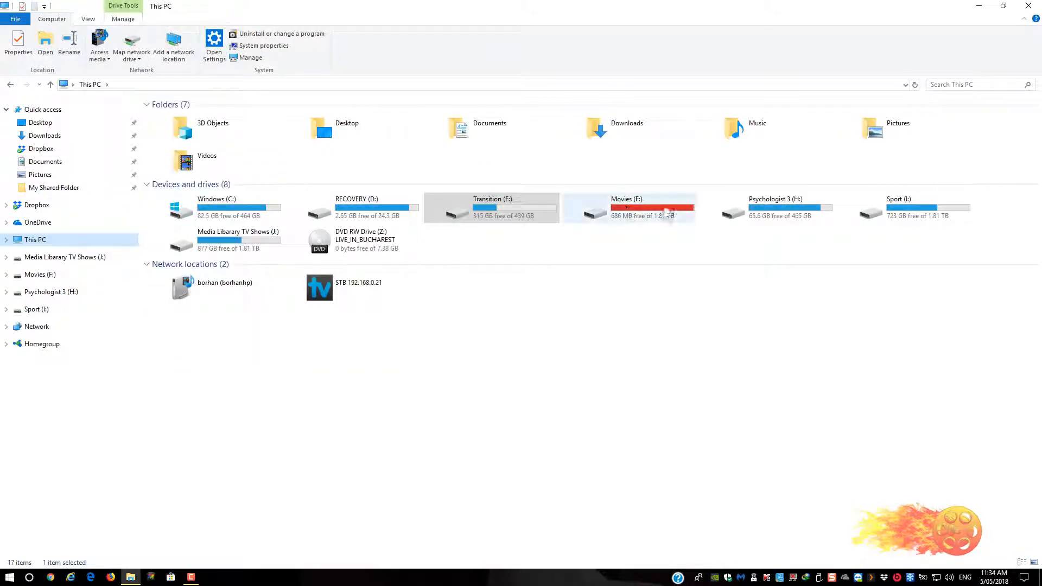
Step: Pin the Movies folder from the Movies (F:) drive to Quick access
double_click(628, 207)
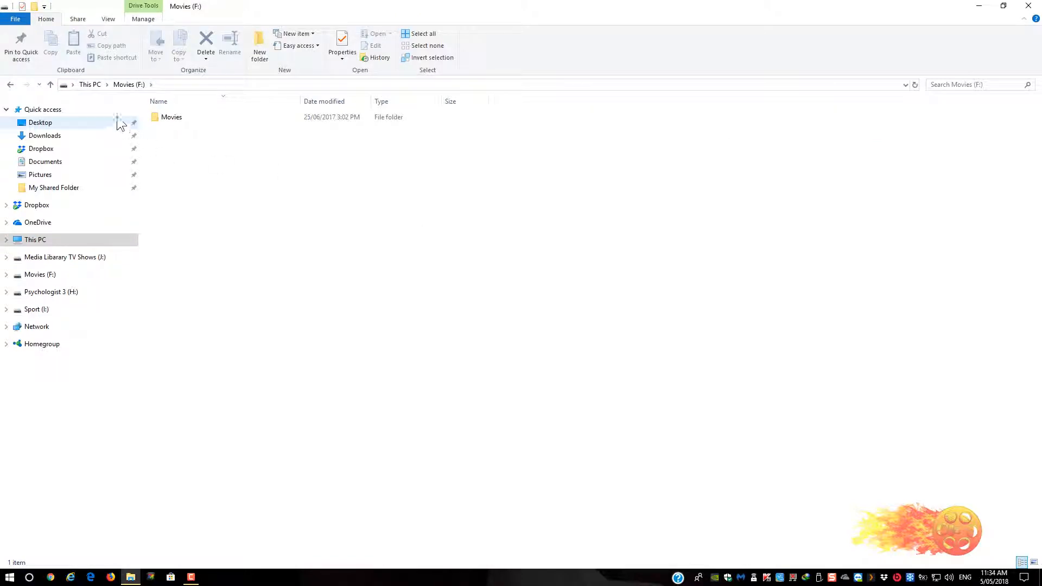
right_click(186, 123)
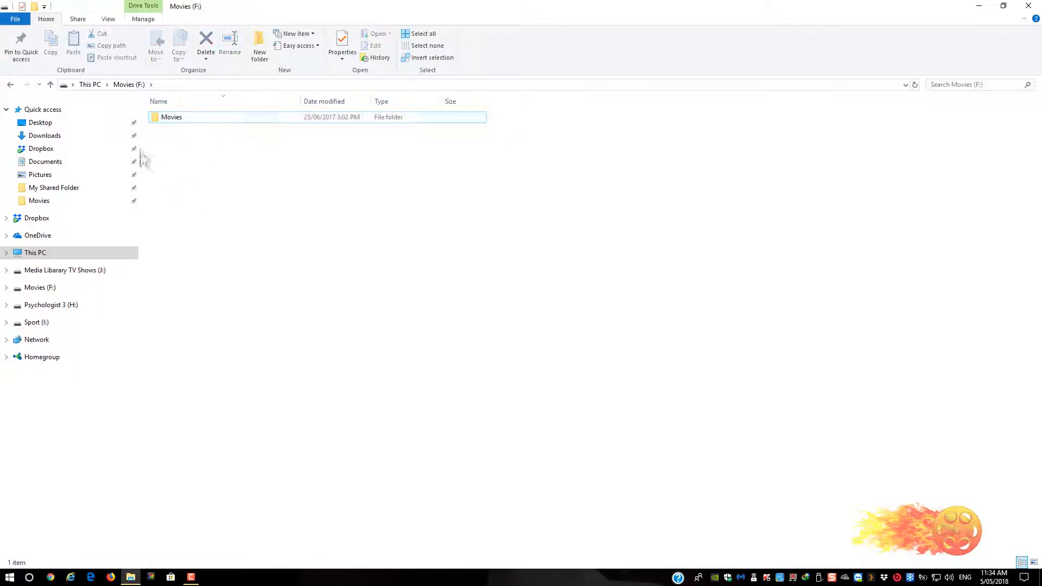
left_click(35, 252)
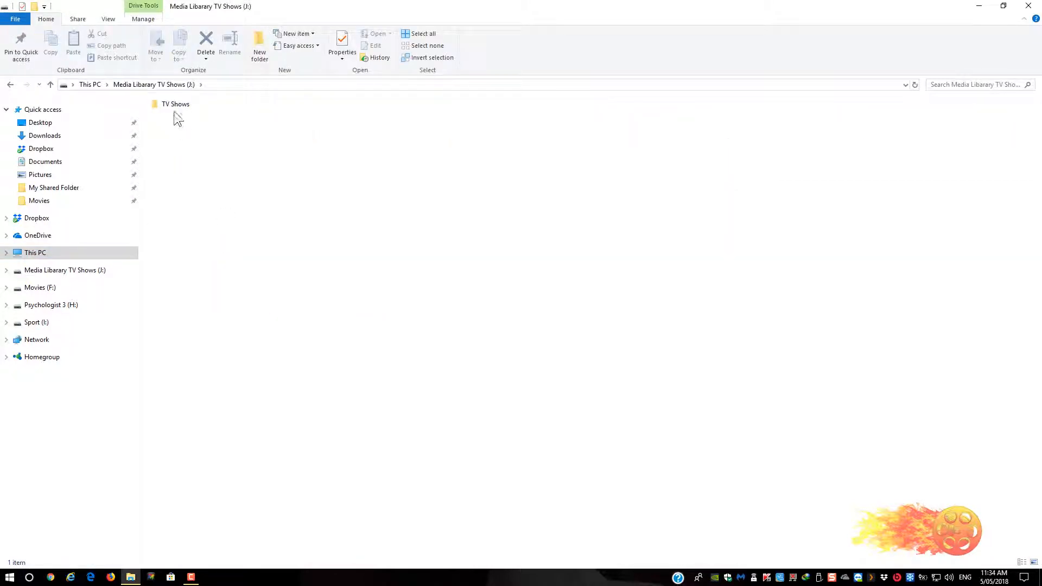
Step: Pin the TV Shows folder on the Media Library TV Shows (J:) drive to Quick access
right_click(175, 104)
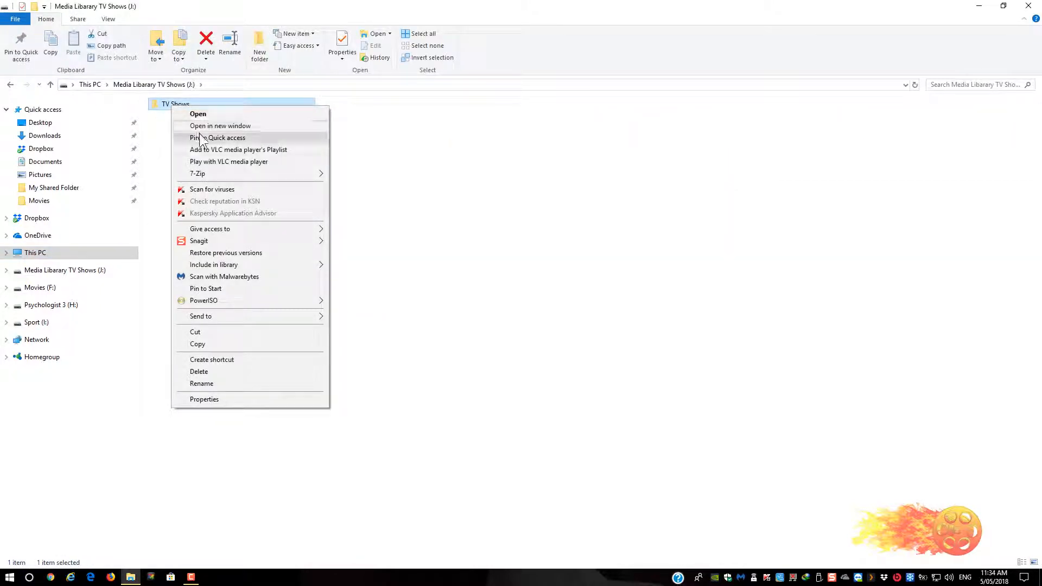
left_click(220, 137)
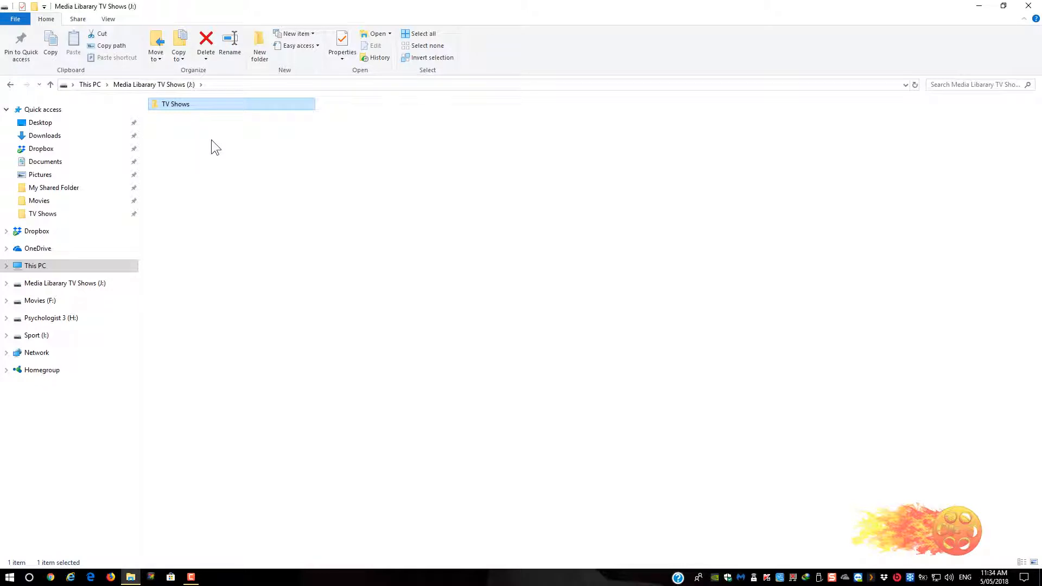
mouse_move(229, 162)
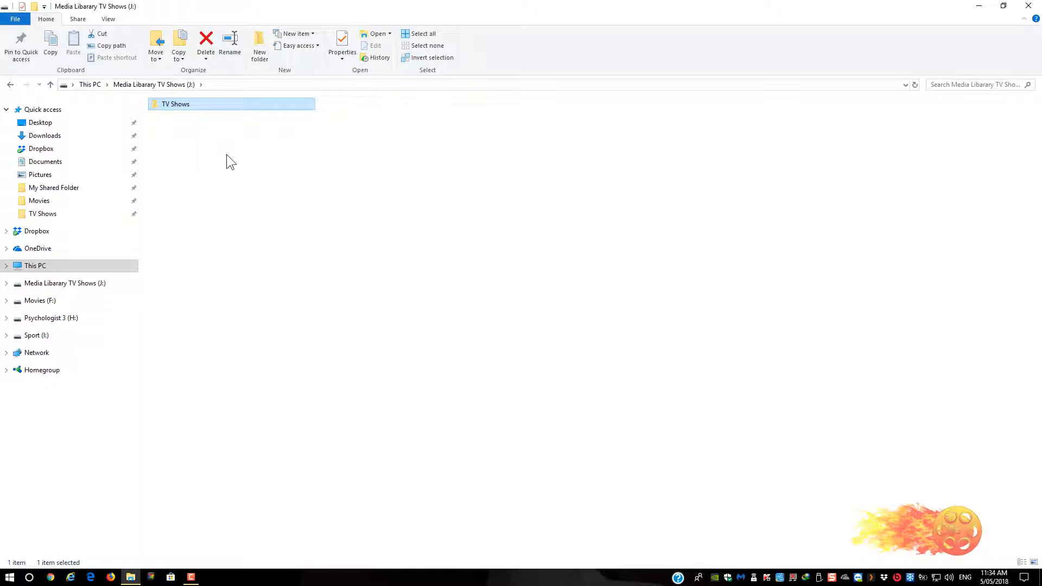
mouse_move(289, 193)
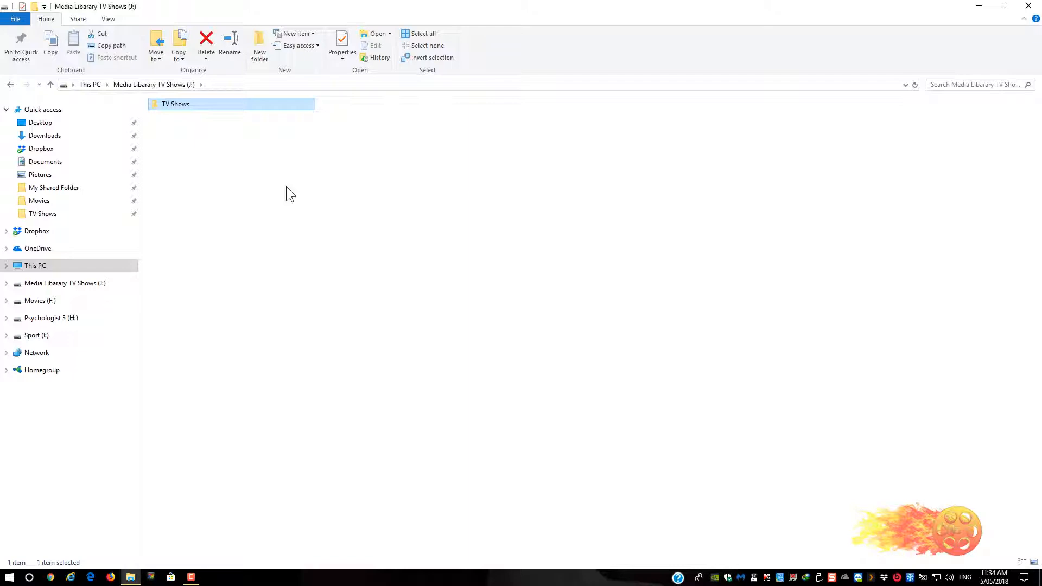